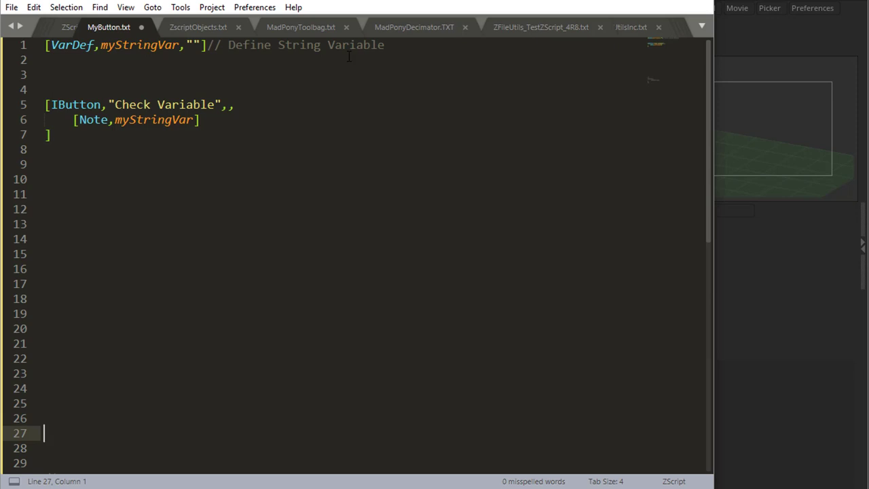
mouse_move(121, 70)
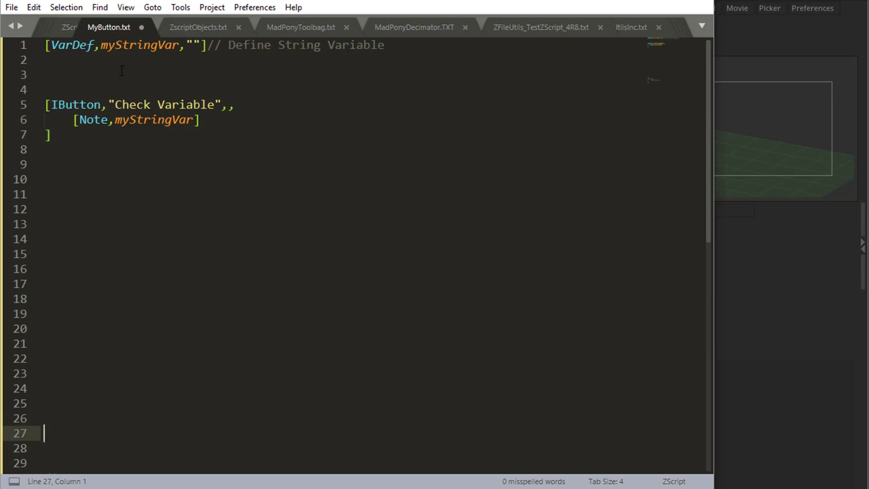
Highlight the variable name myStringVar in the script, then deselect it
double_click(153, 119)
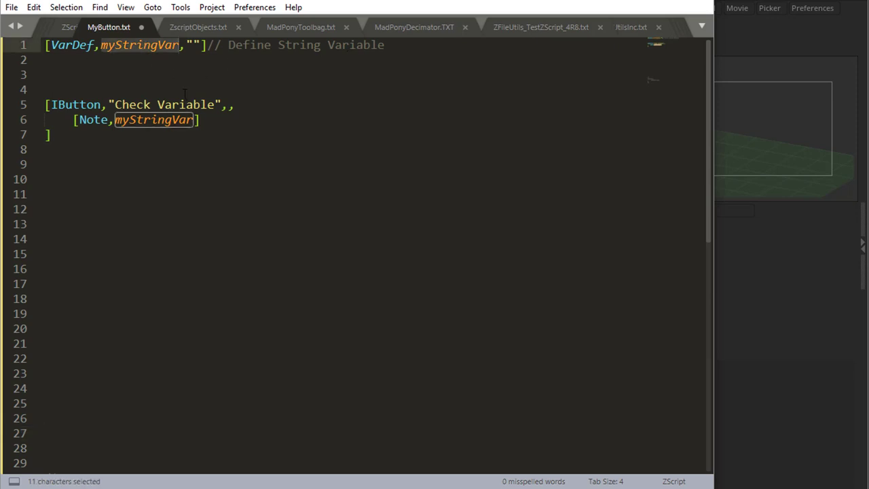
click(188, 44)
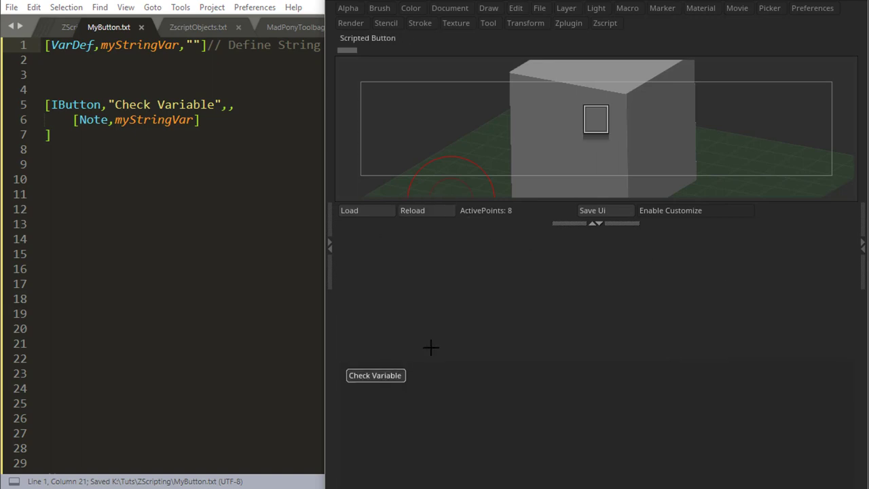
mouse_move(596, 121)
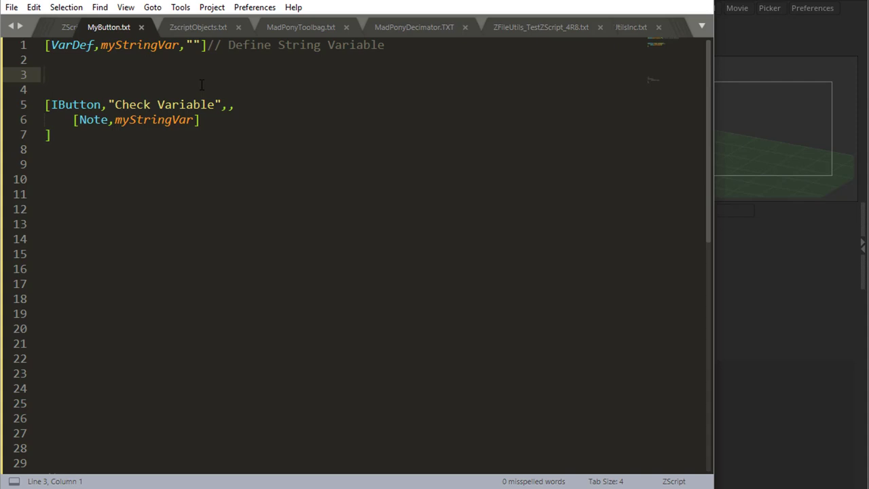
Write [VarSet, on blank line 3 and select myStringVar to copy into it
click(45, 74)
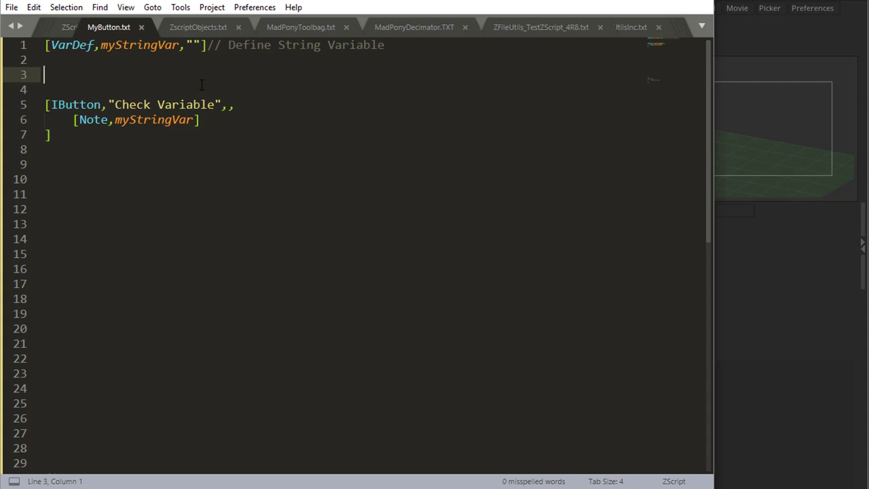
text([])
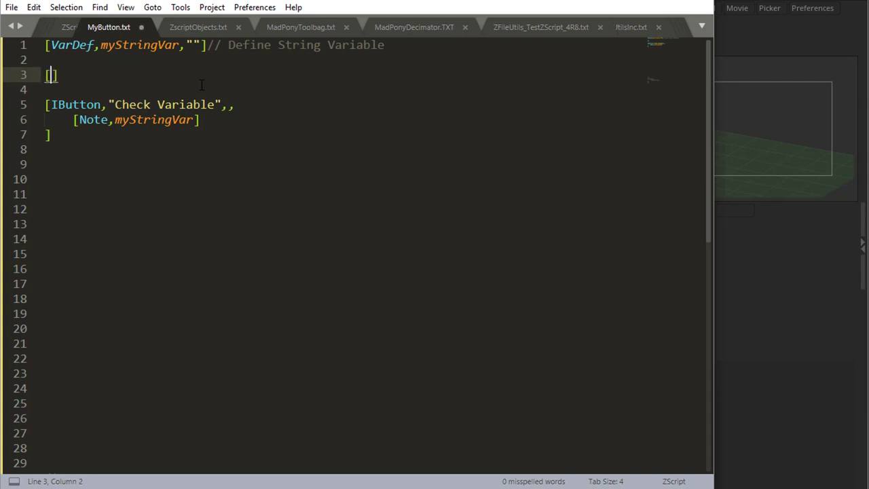
text(VarSet)
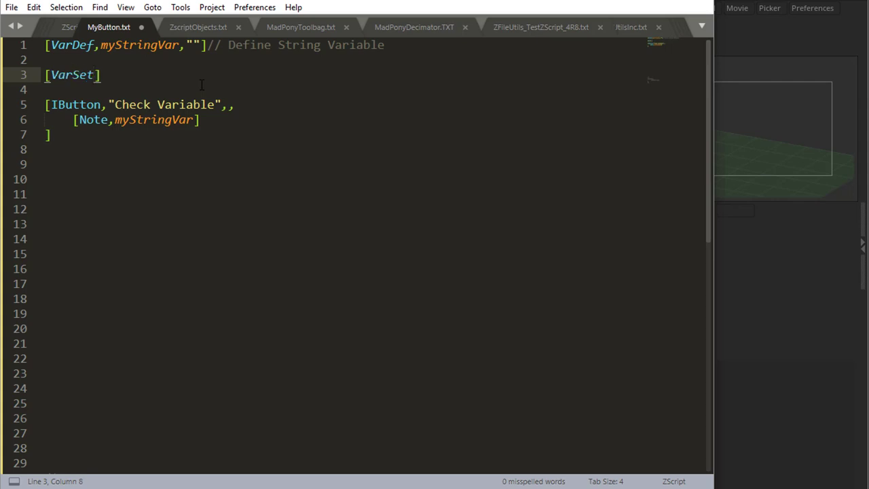
text(,)
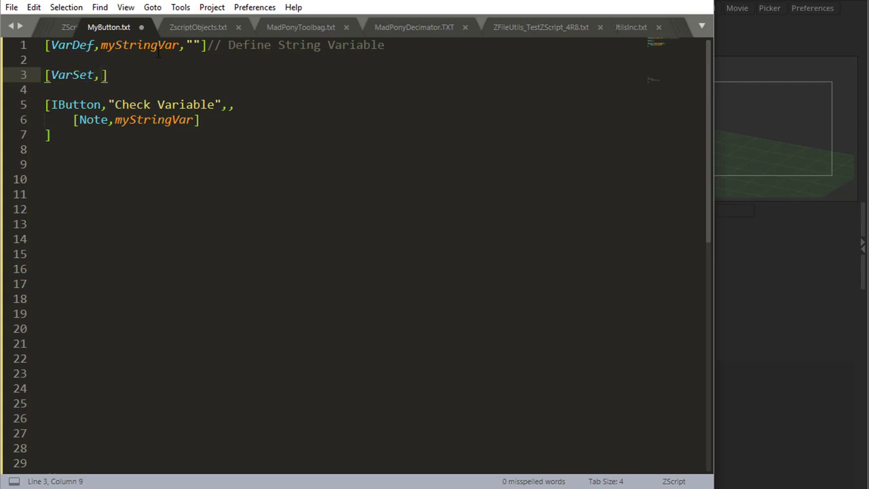
double_click(153, 120)
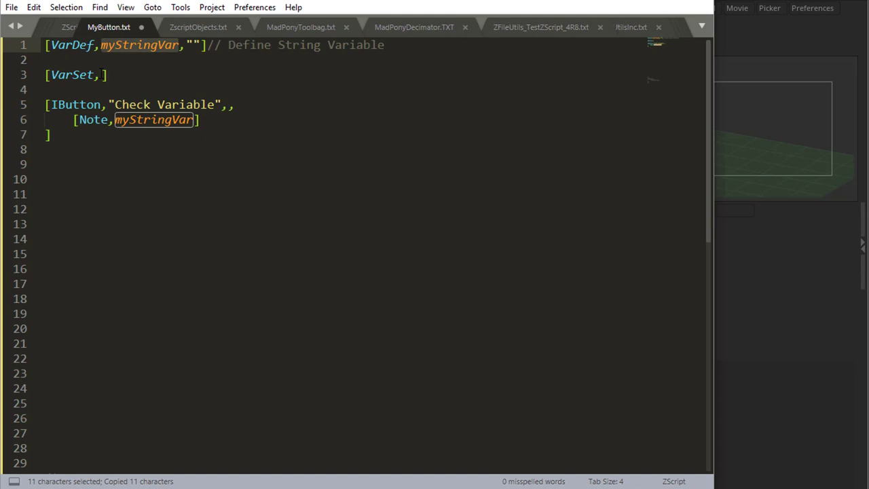
Complete [VarSet,myStringVar,"5"] and start a [VarMul] line, selecting myStringVar for it
text(myStringVar,"5")
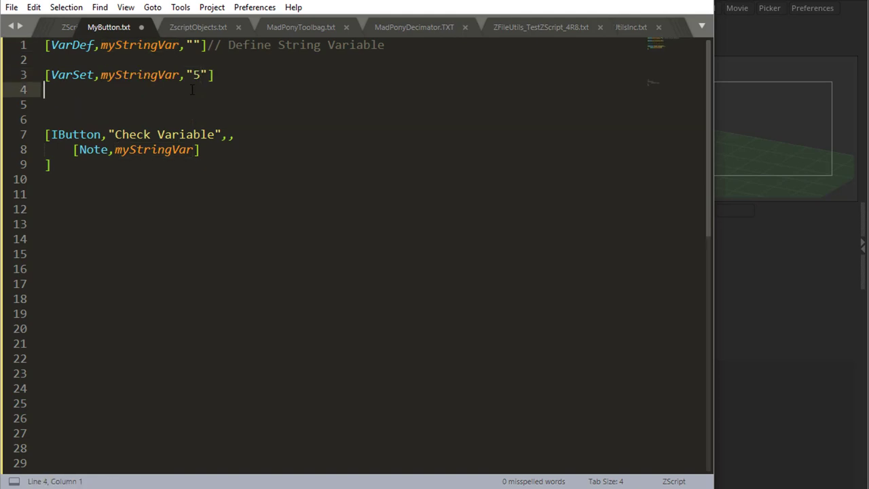
text([VarMul])
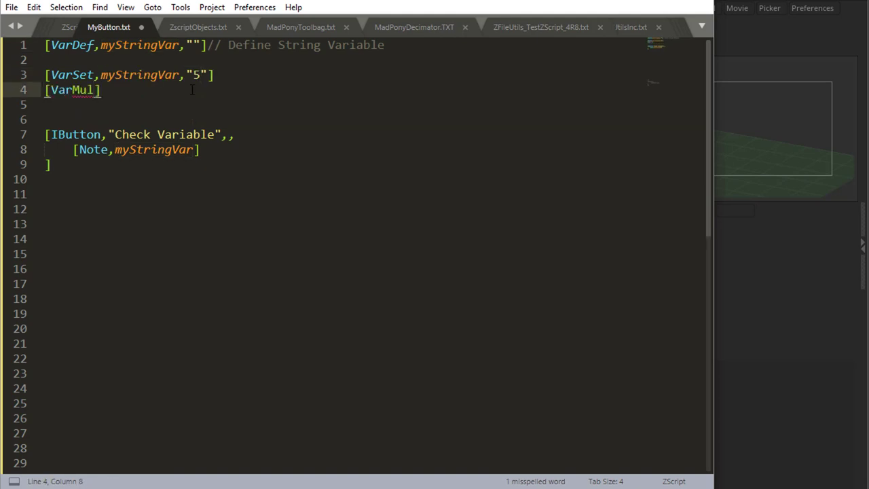
double_click(139, 74)
text(,myStringVar,"2")
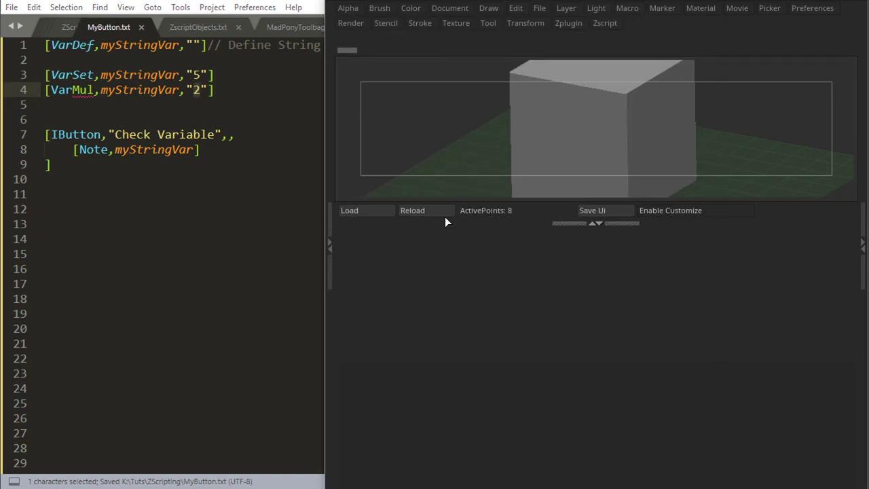
mouse_move(365, 233)
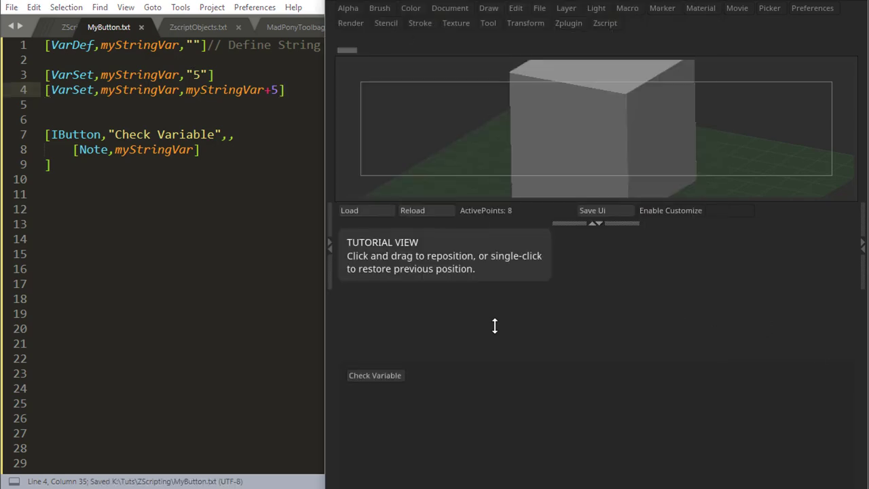
Run Check Variable in ZBrush so the note shows 10
click(375, 374)
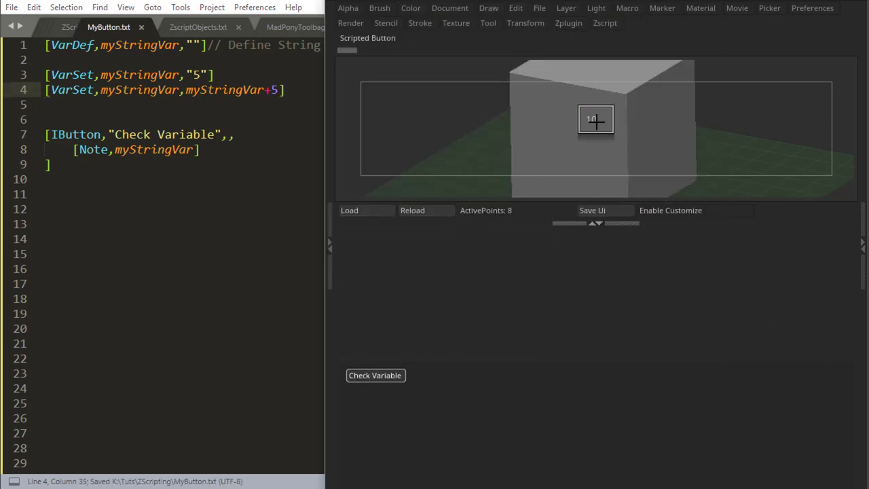